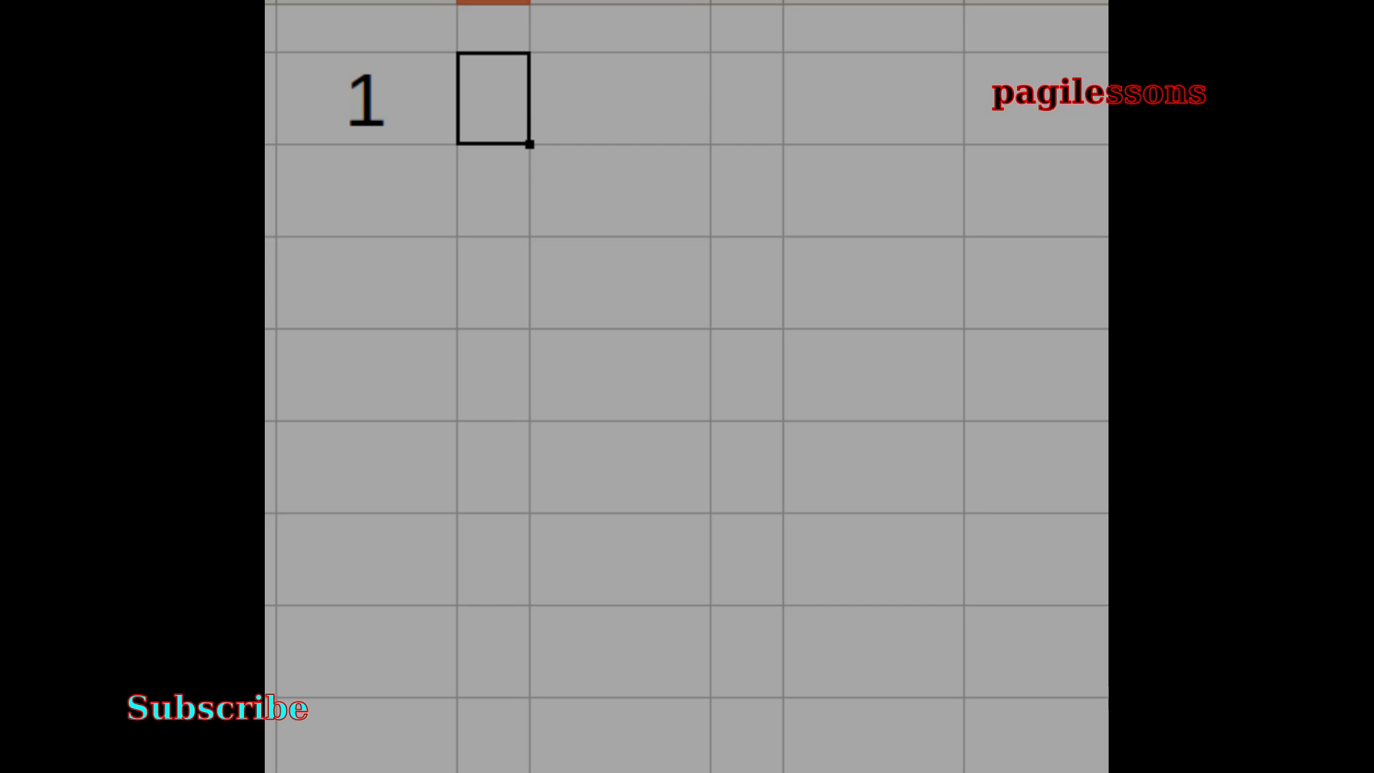
pyautogui.moveTo(710, 246)
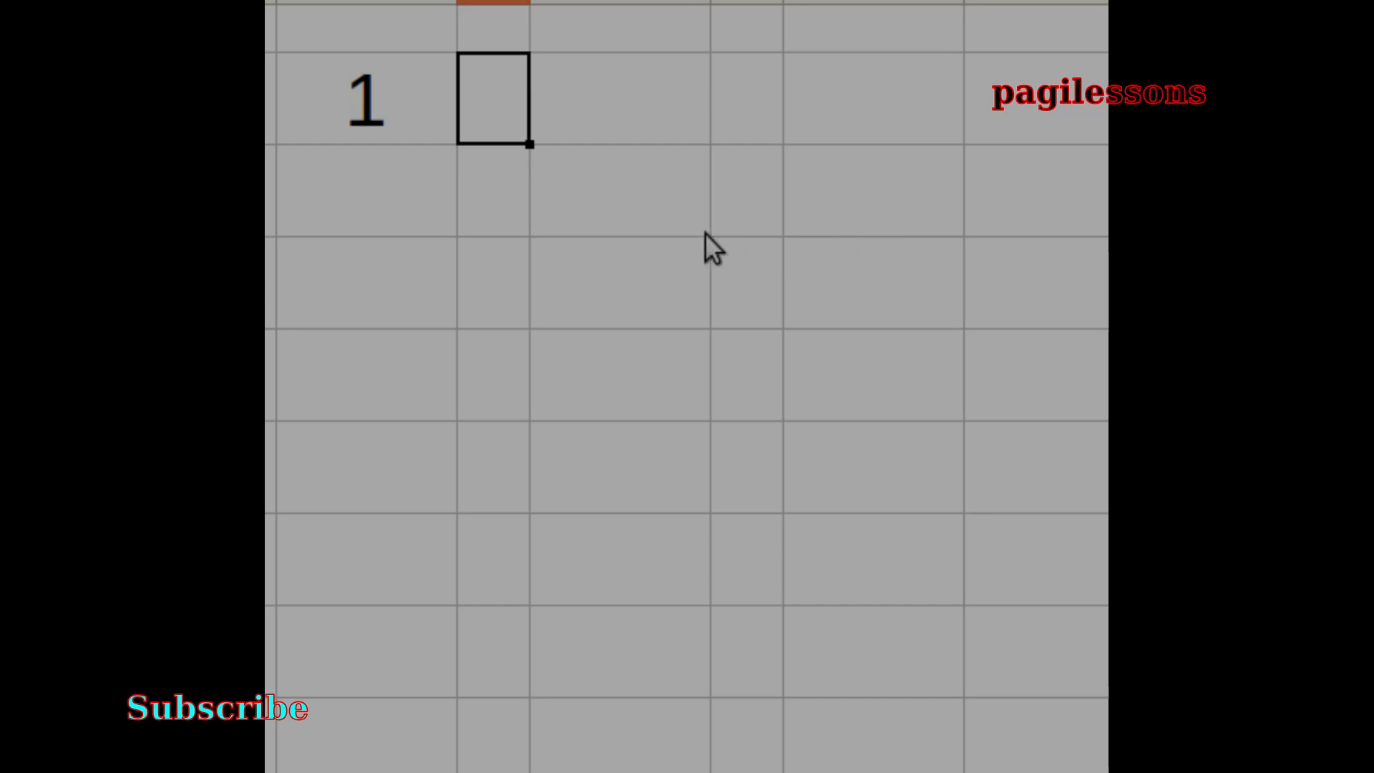
pyautogui.moveTo(567, 129)
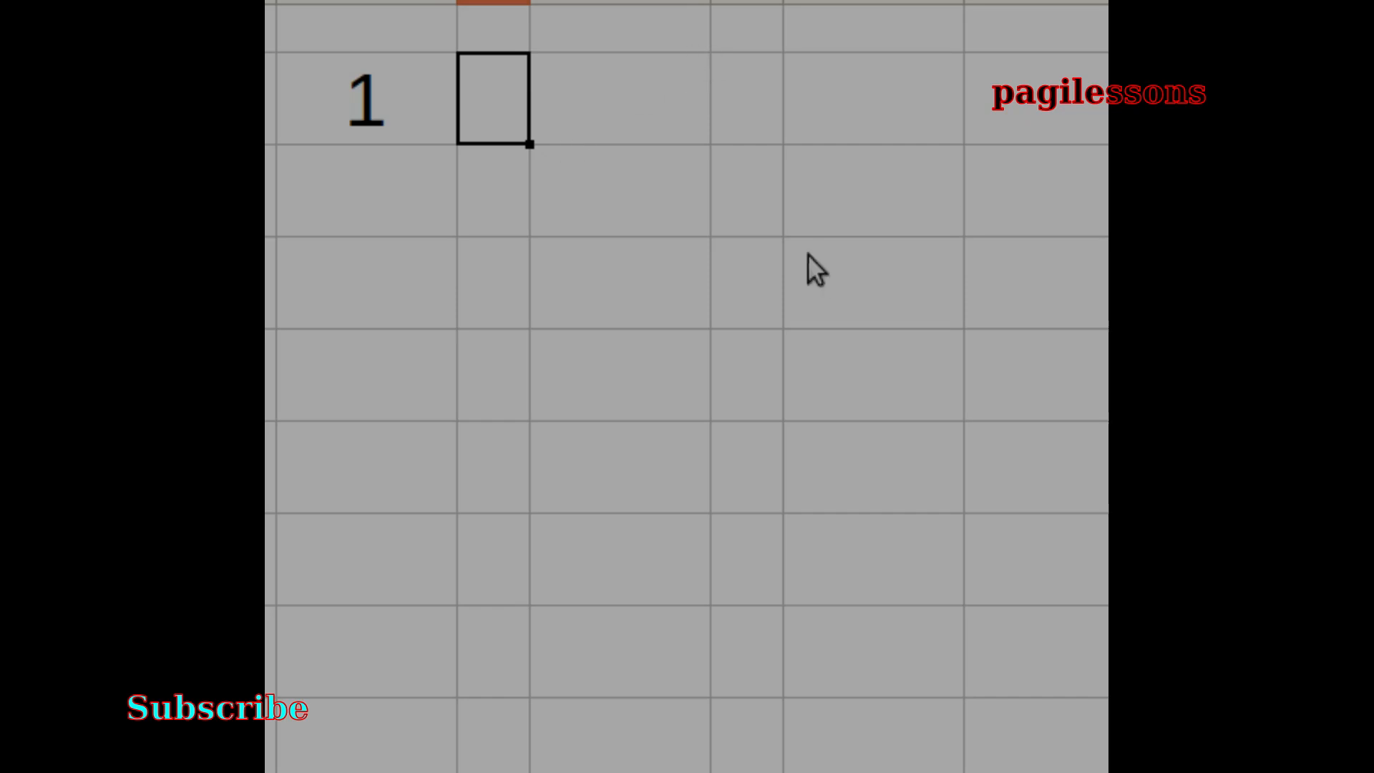
pyautogui.moveTo(516, 139)
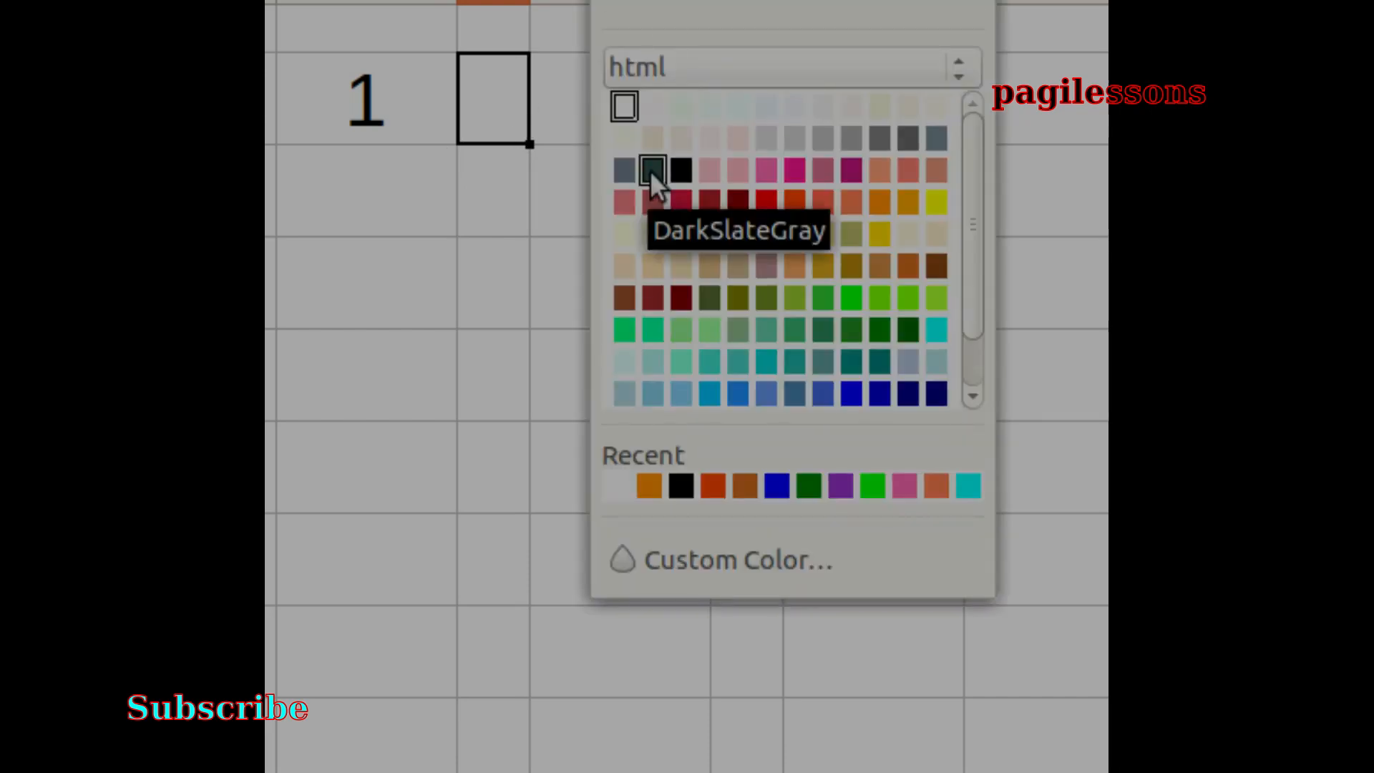
# Enter the first problem 1 + 1 = across row 1, leaving the answer cell empty
pyautogui.click(655, 169)
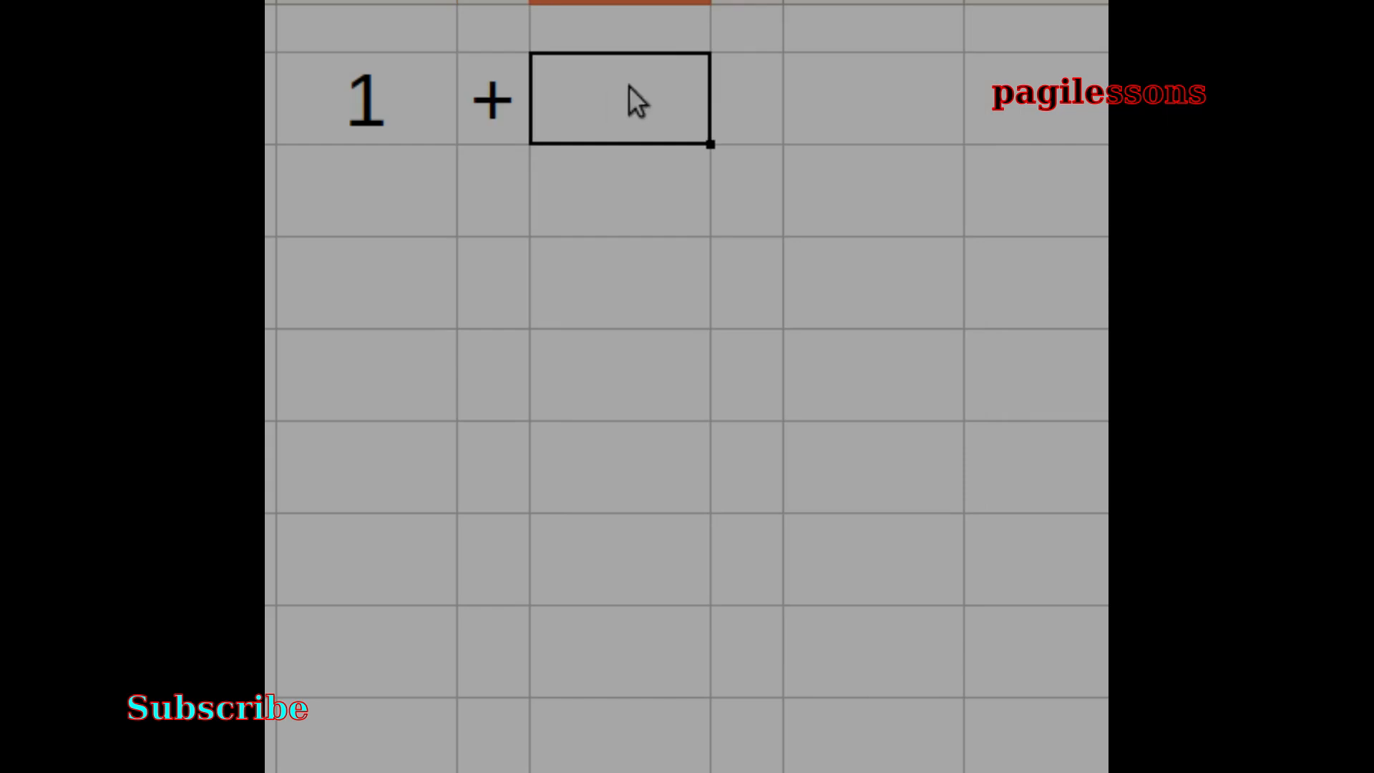
pyautogui.click(693, 14)
pyautogui.write('1')
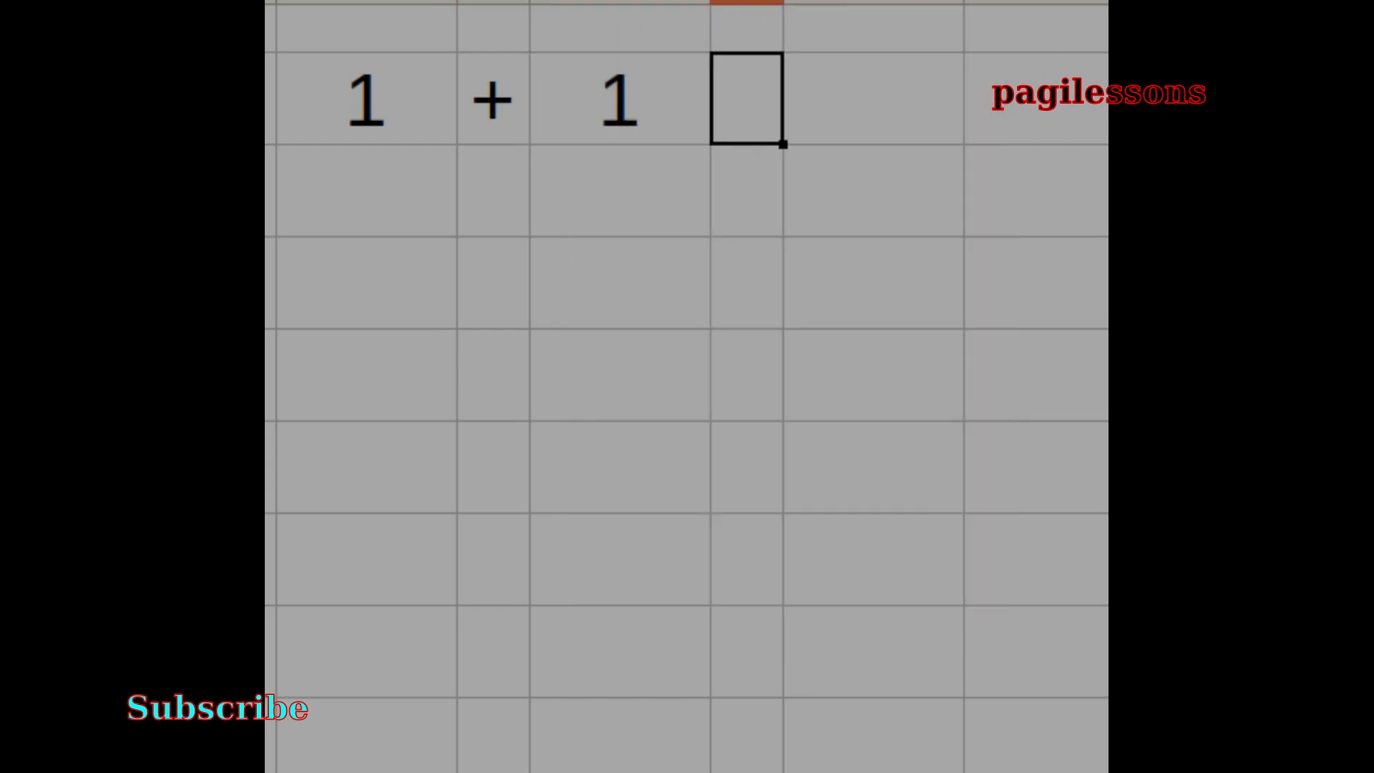
pyautogui.write('=')
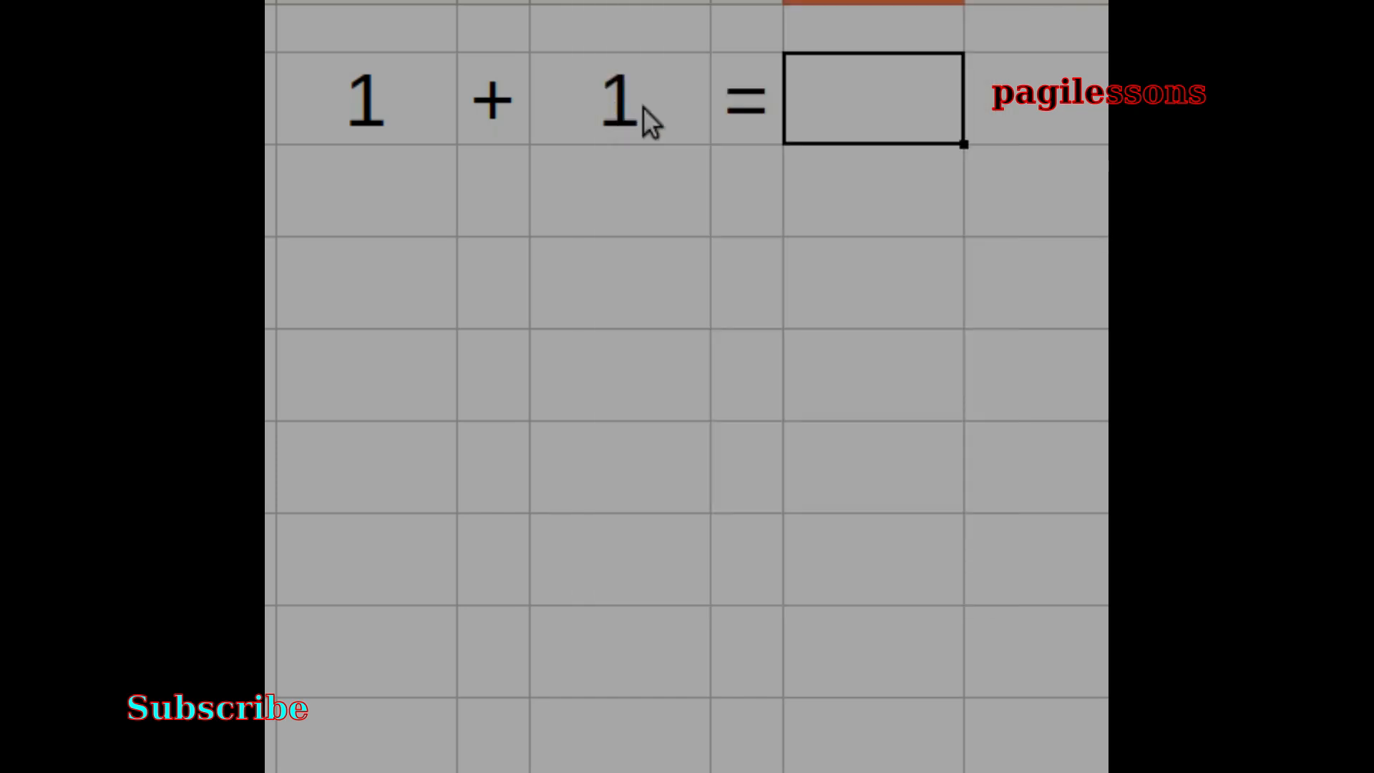
pyautogui.moveTo(650, 122)
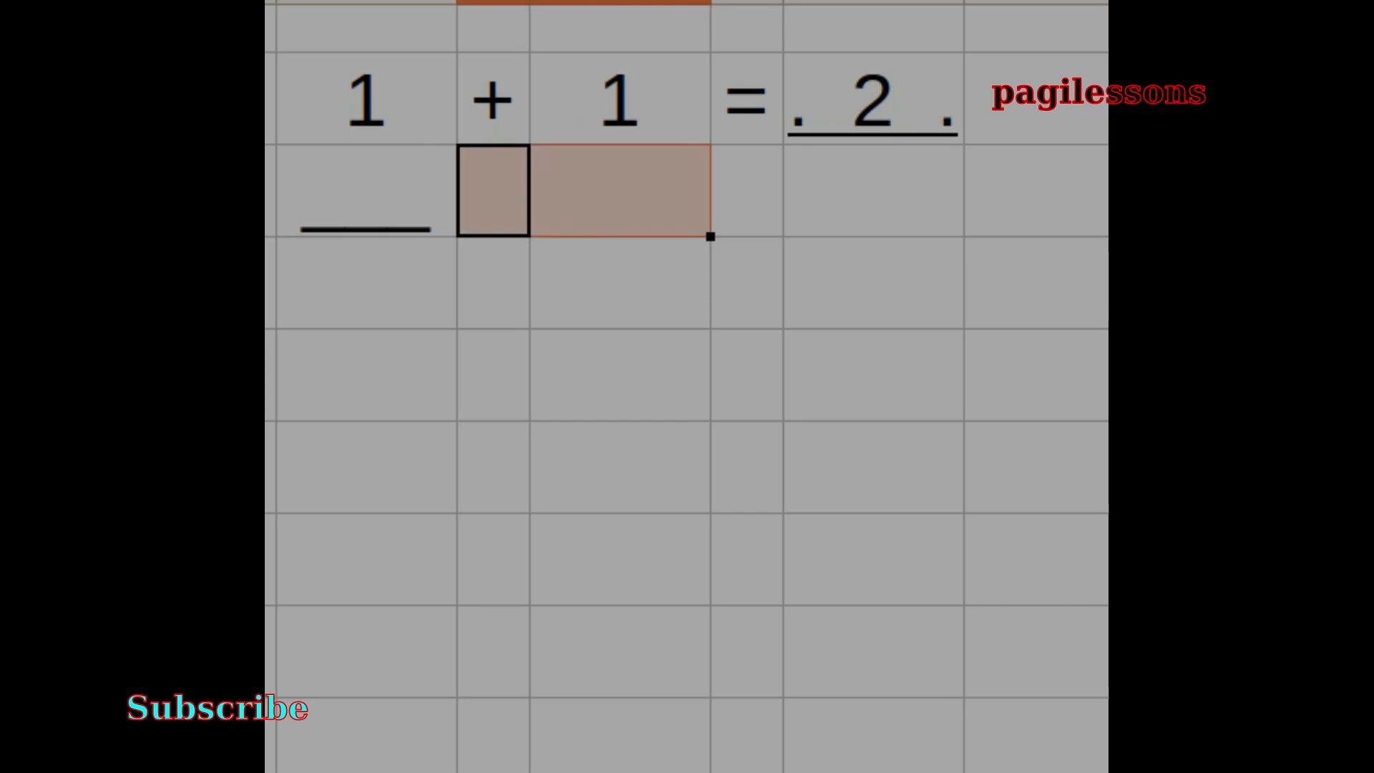
# Complete row 1 with underlined 2 and add rows __ + 1 = 3 and 3 + __ = 4
pyautogui.write('+1')
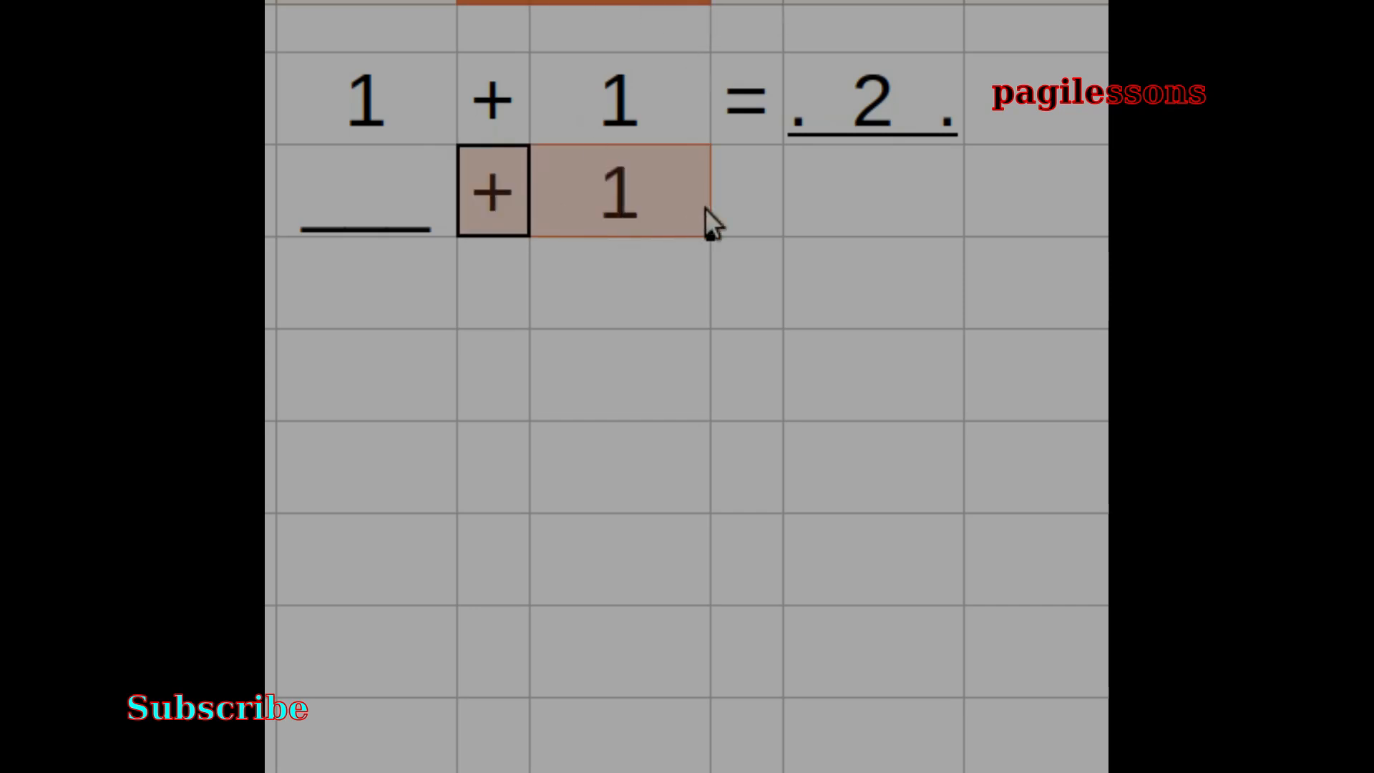
pyautogui.write('=')
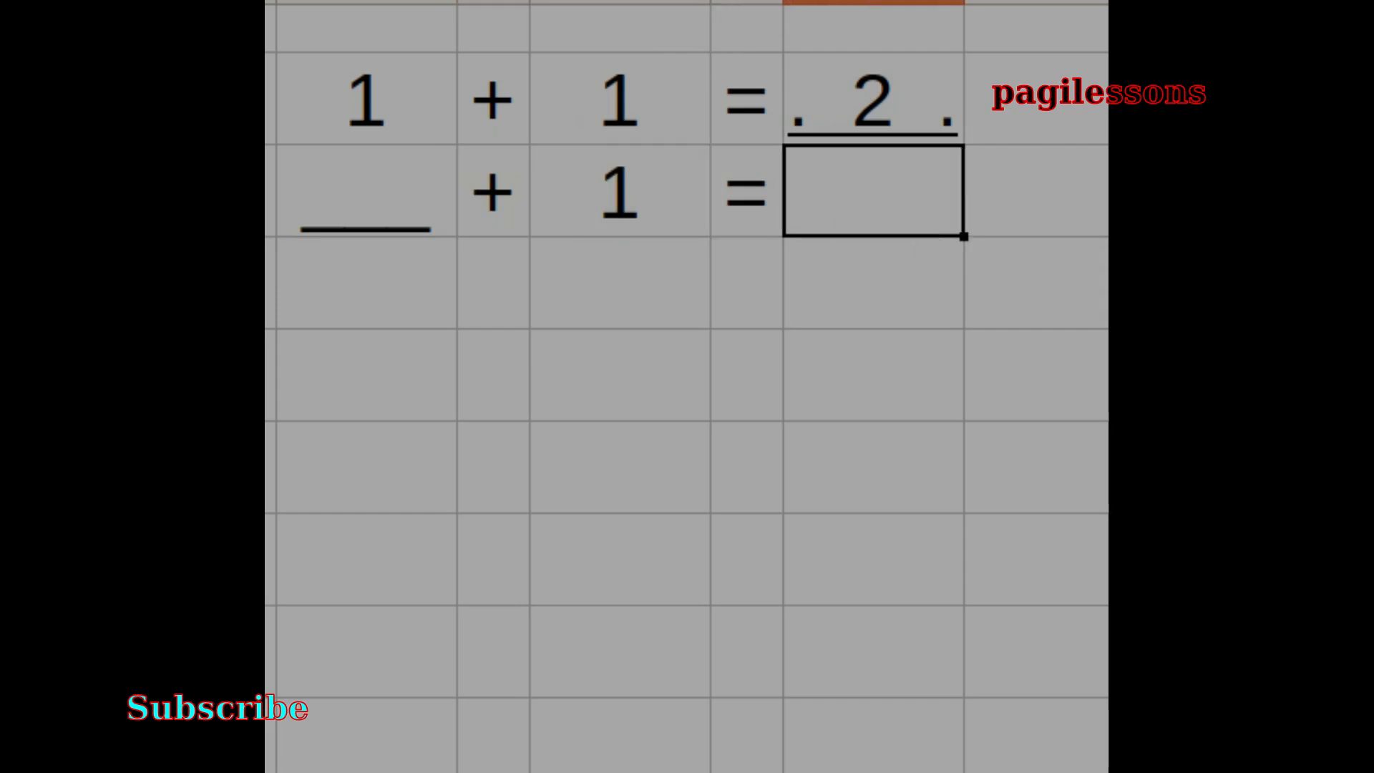
pyautogui.write('3')
pyautogui.click(874, 282)
pyautogui.write('4')
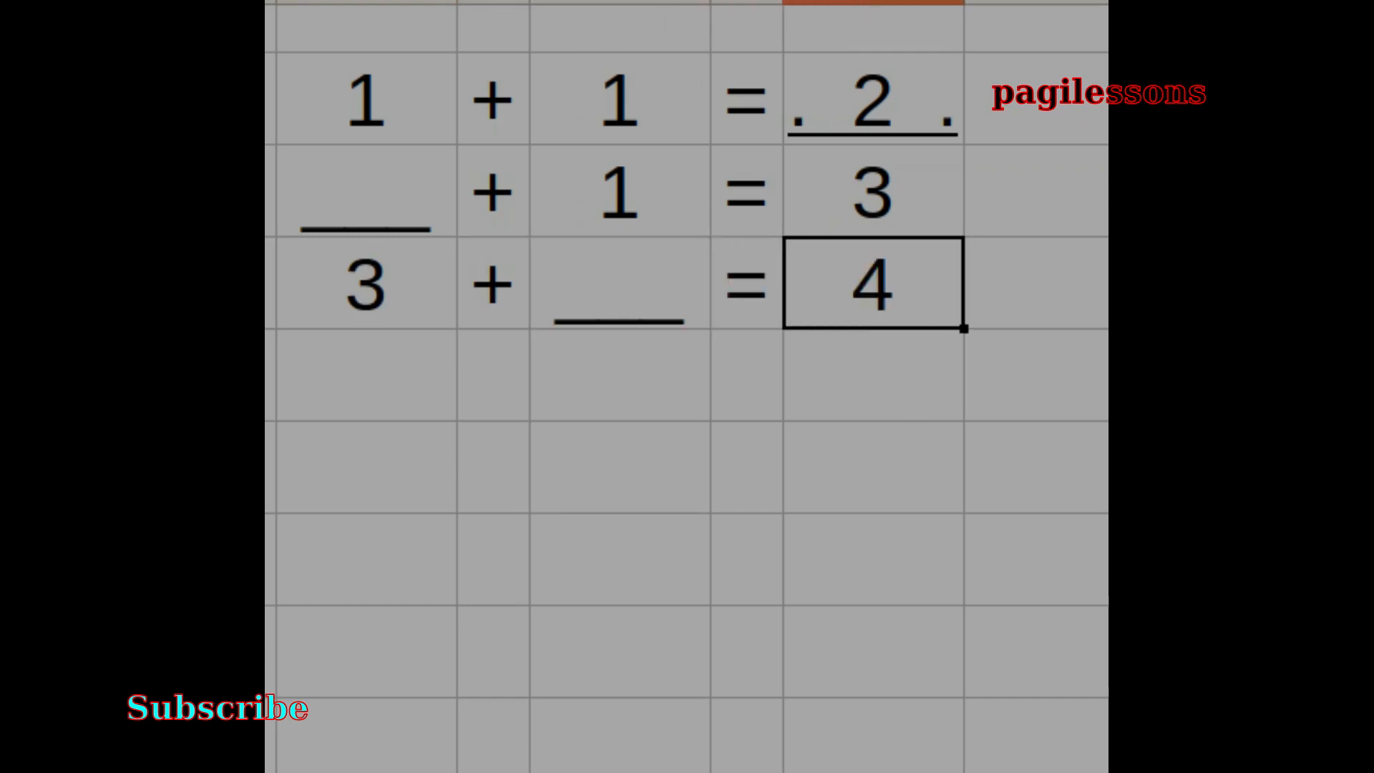
pyautogui.moveTo(489, 340)
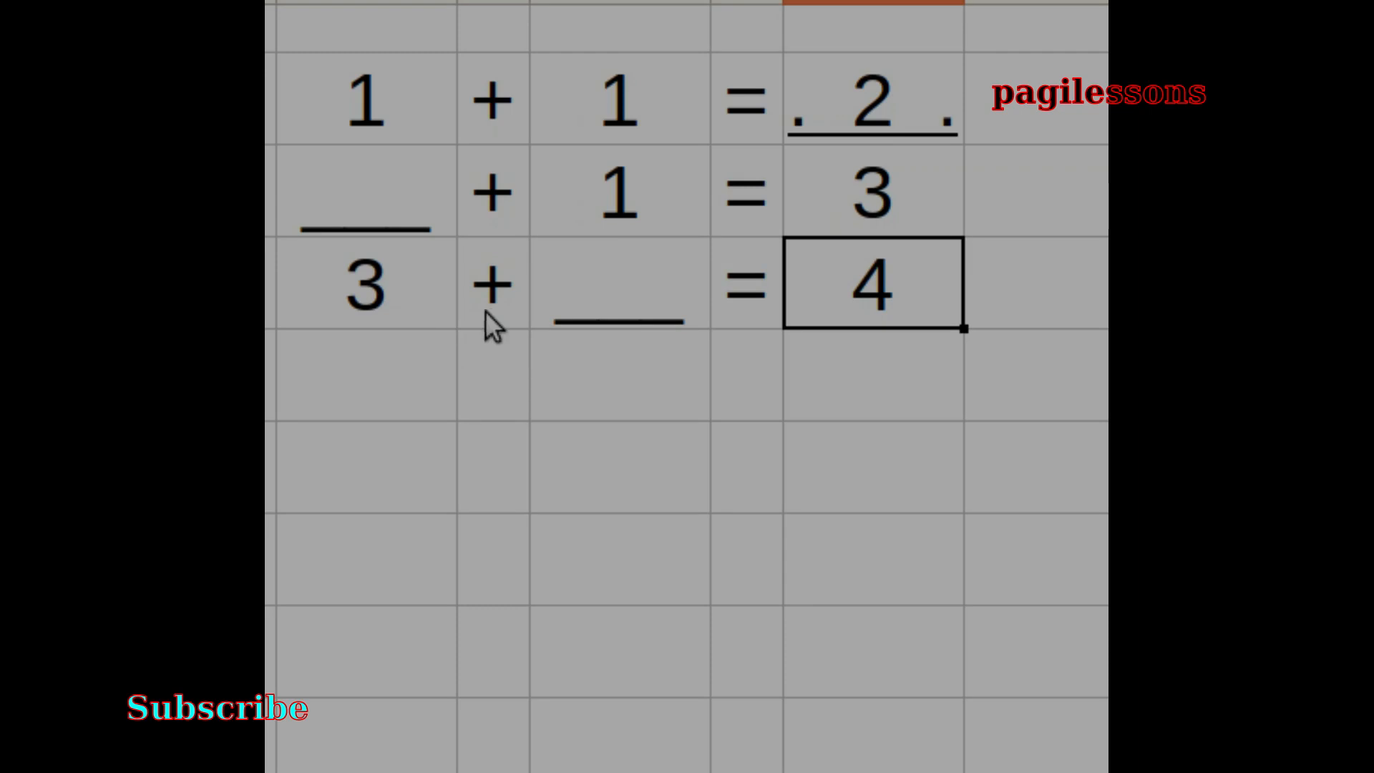
pyautogui.moveTo(928, 352)
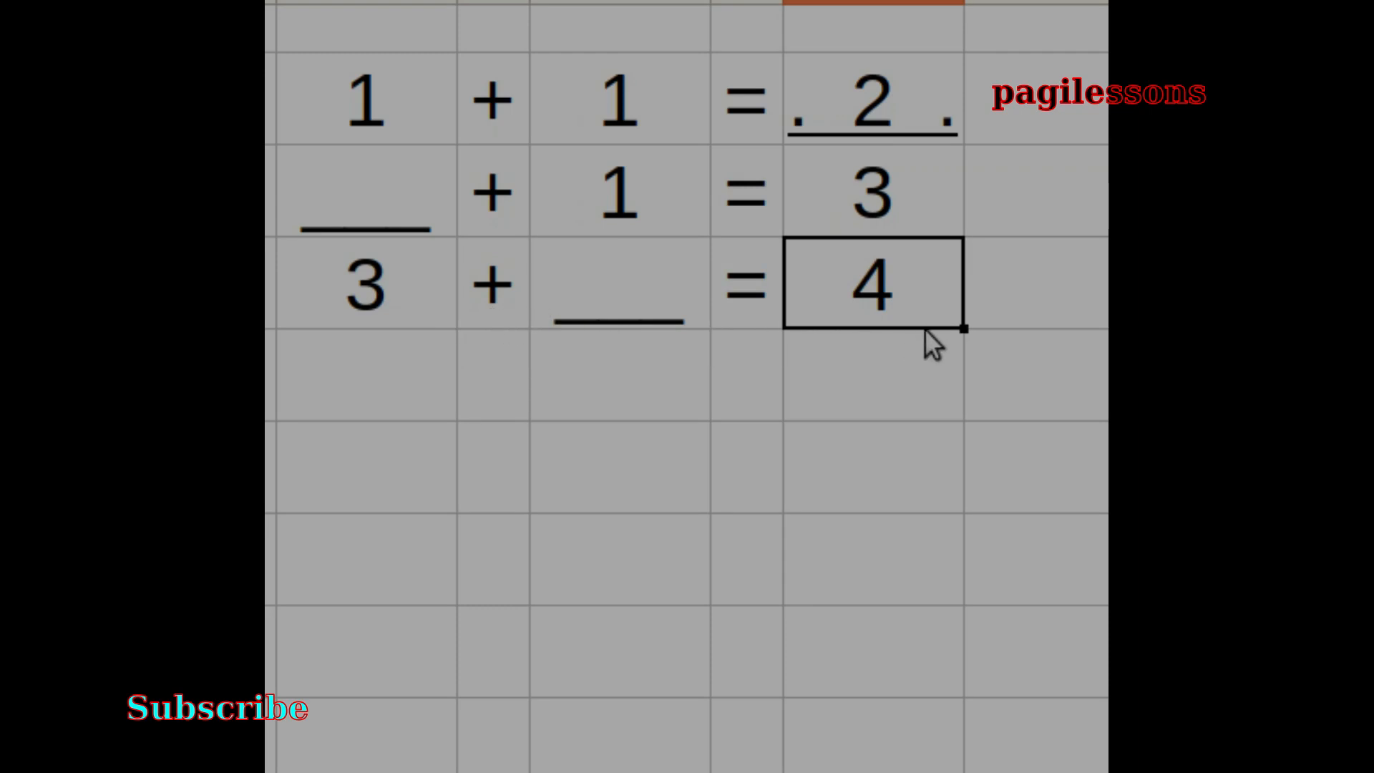
pyautogui.moveTo(477, 392)
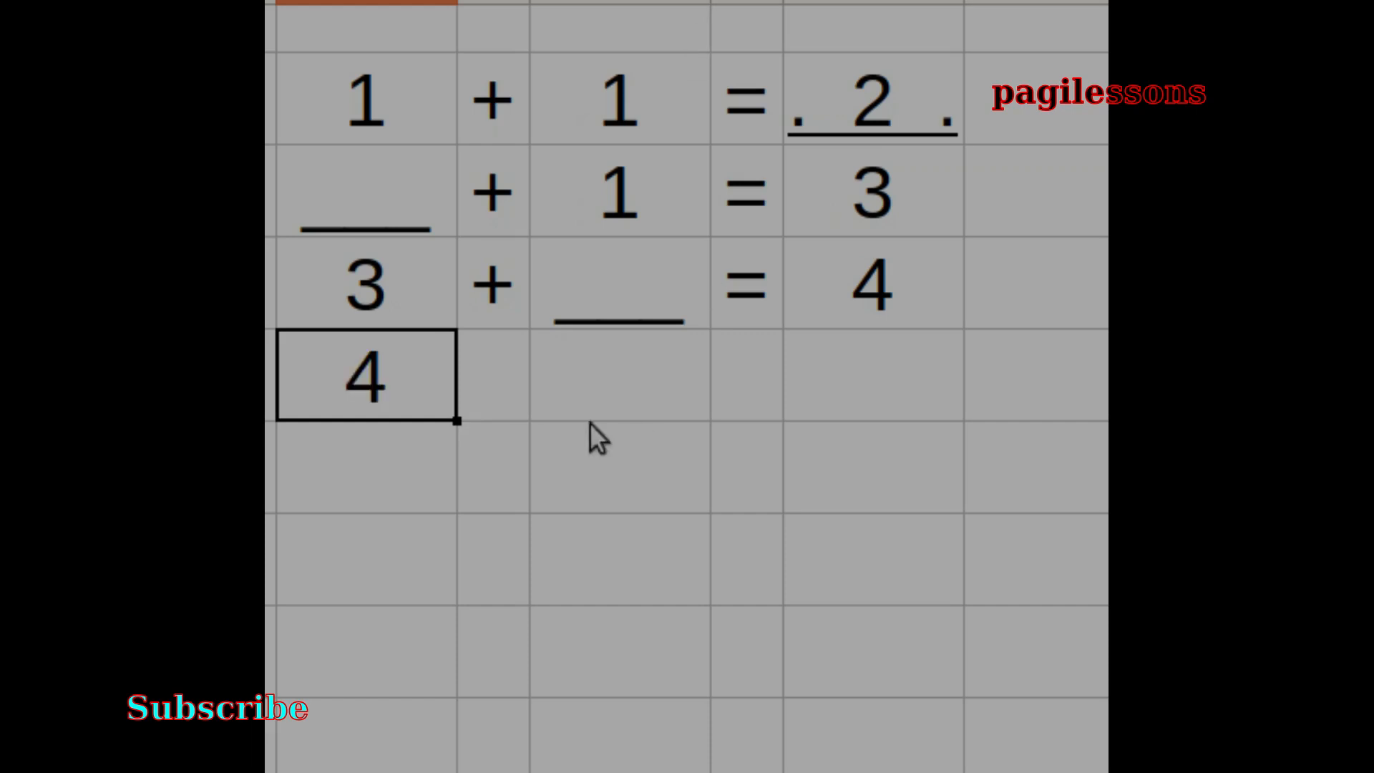
# Add rows 4 + 1 = __ through 9 + __ = 10, each with one number blank
pyautogui.click(619, 377)
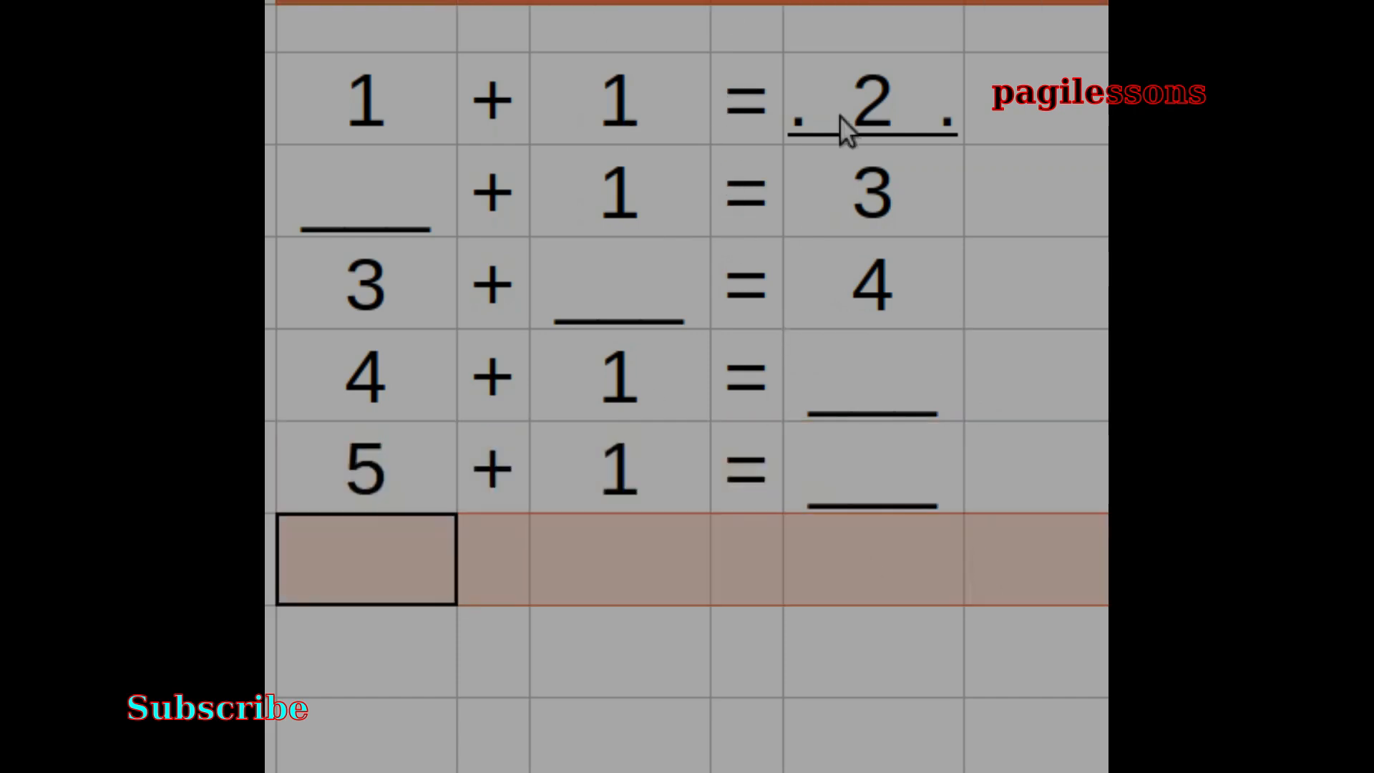
pyautogui.scroll(-3)
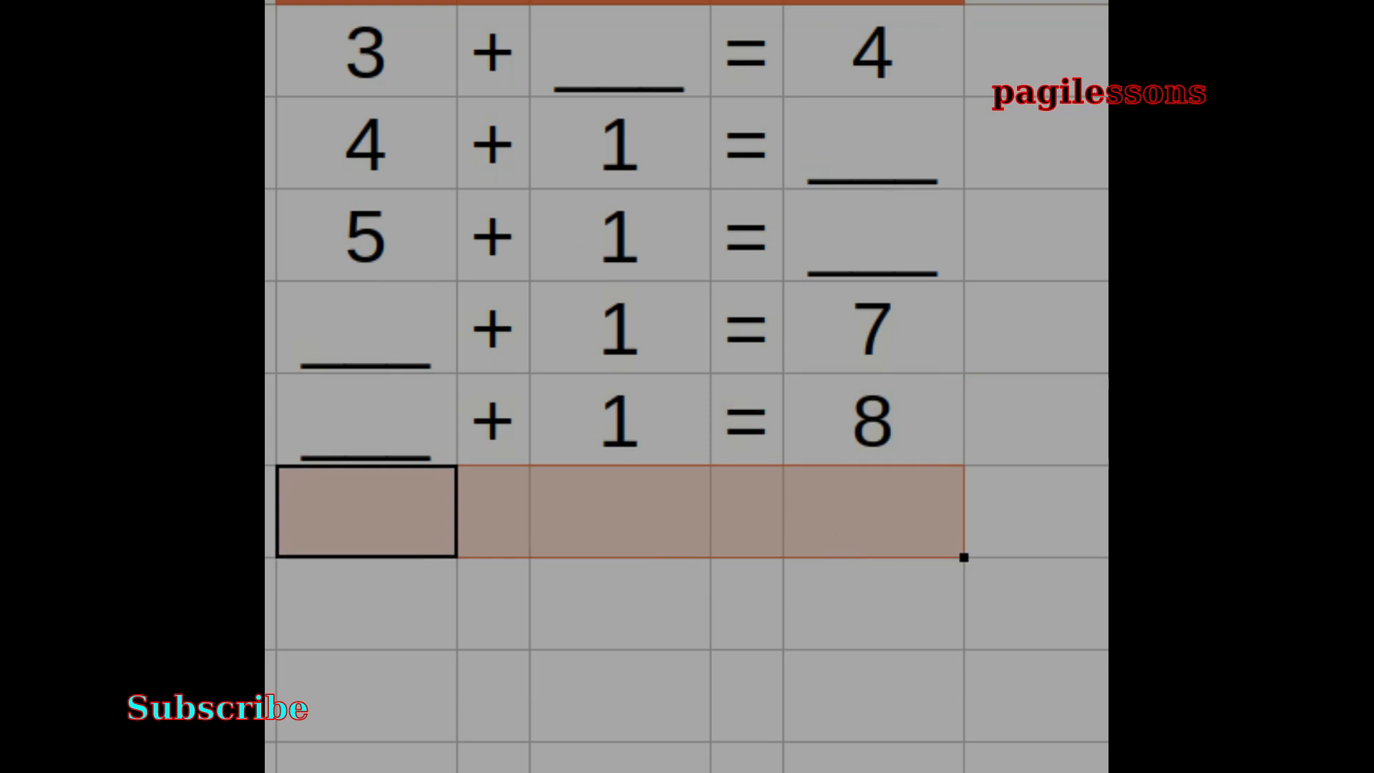
pyautogui.scroll(-3)
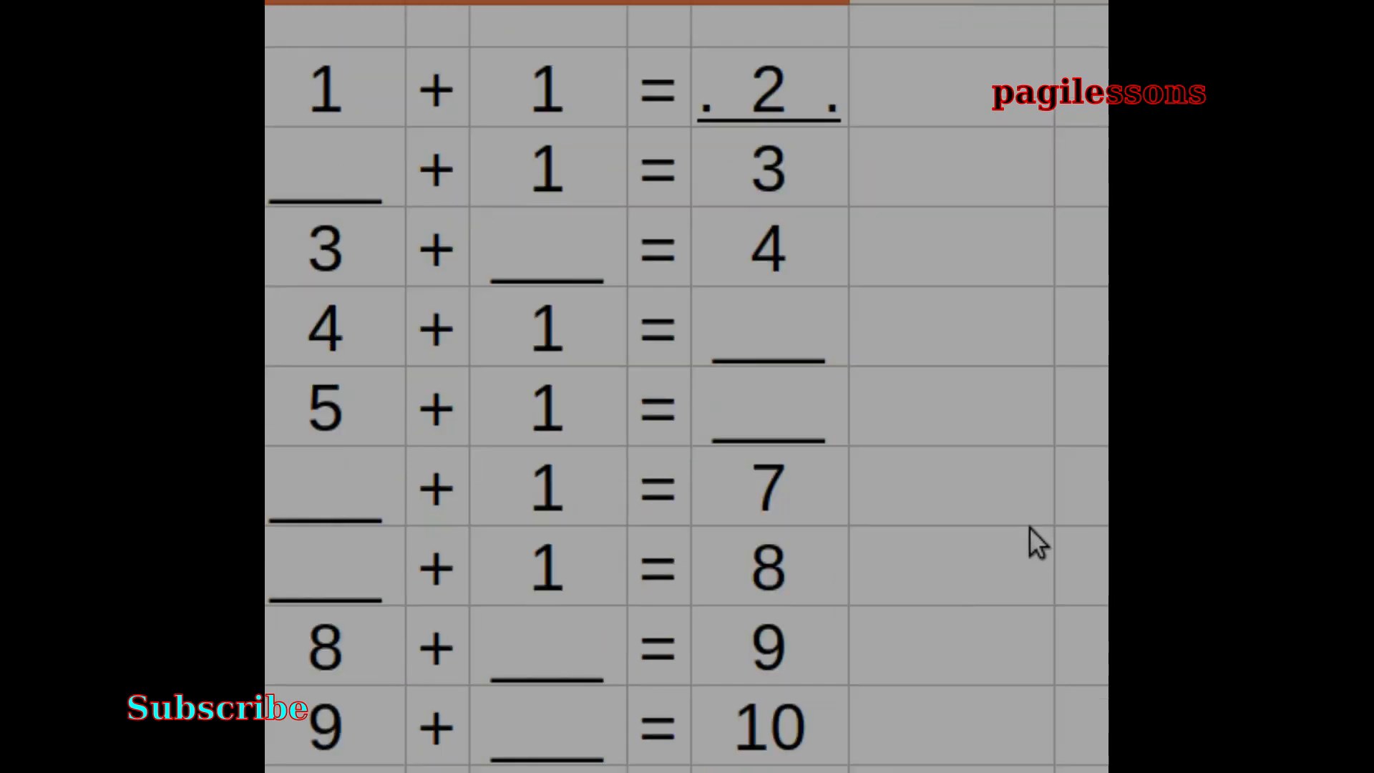
pyautogui.moveTo(665, 761)
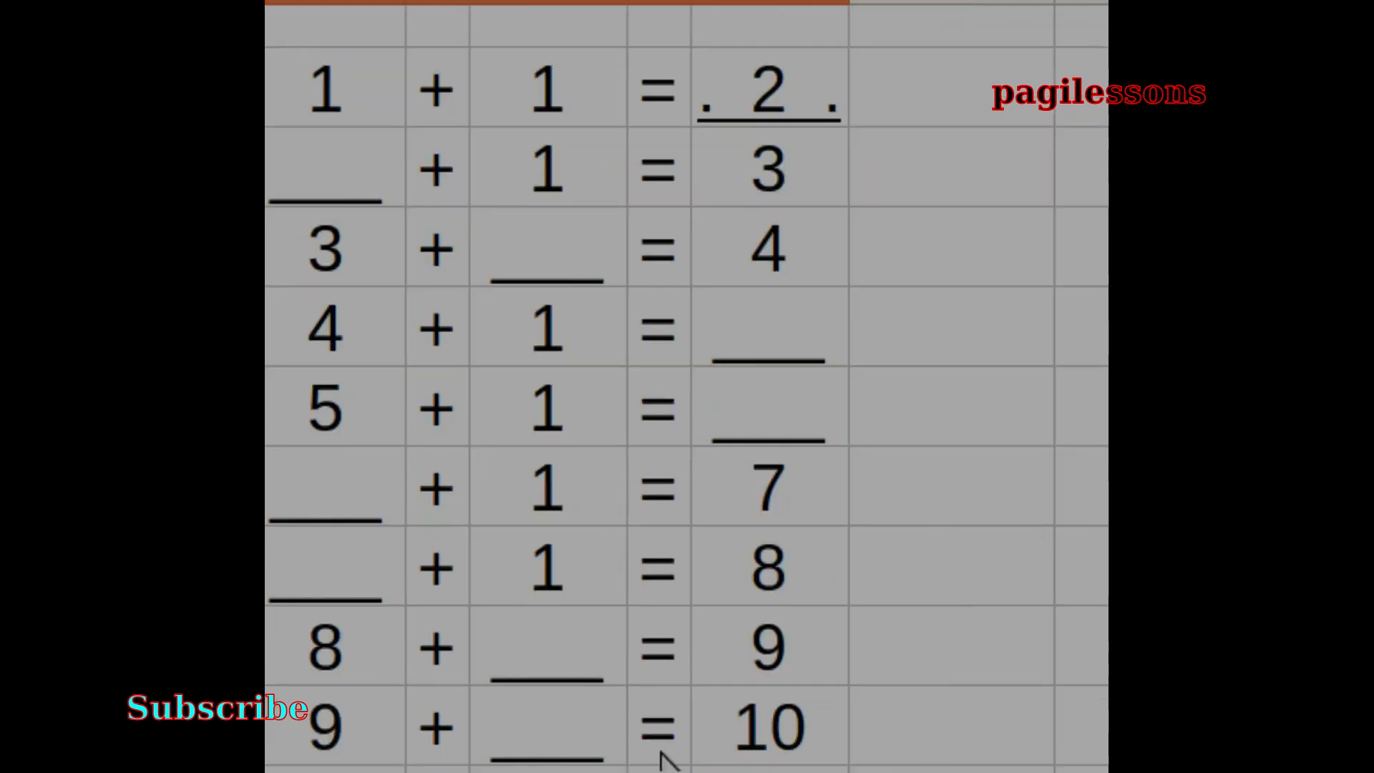
pyautogui.moveTo(947, 474)
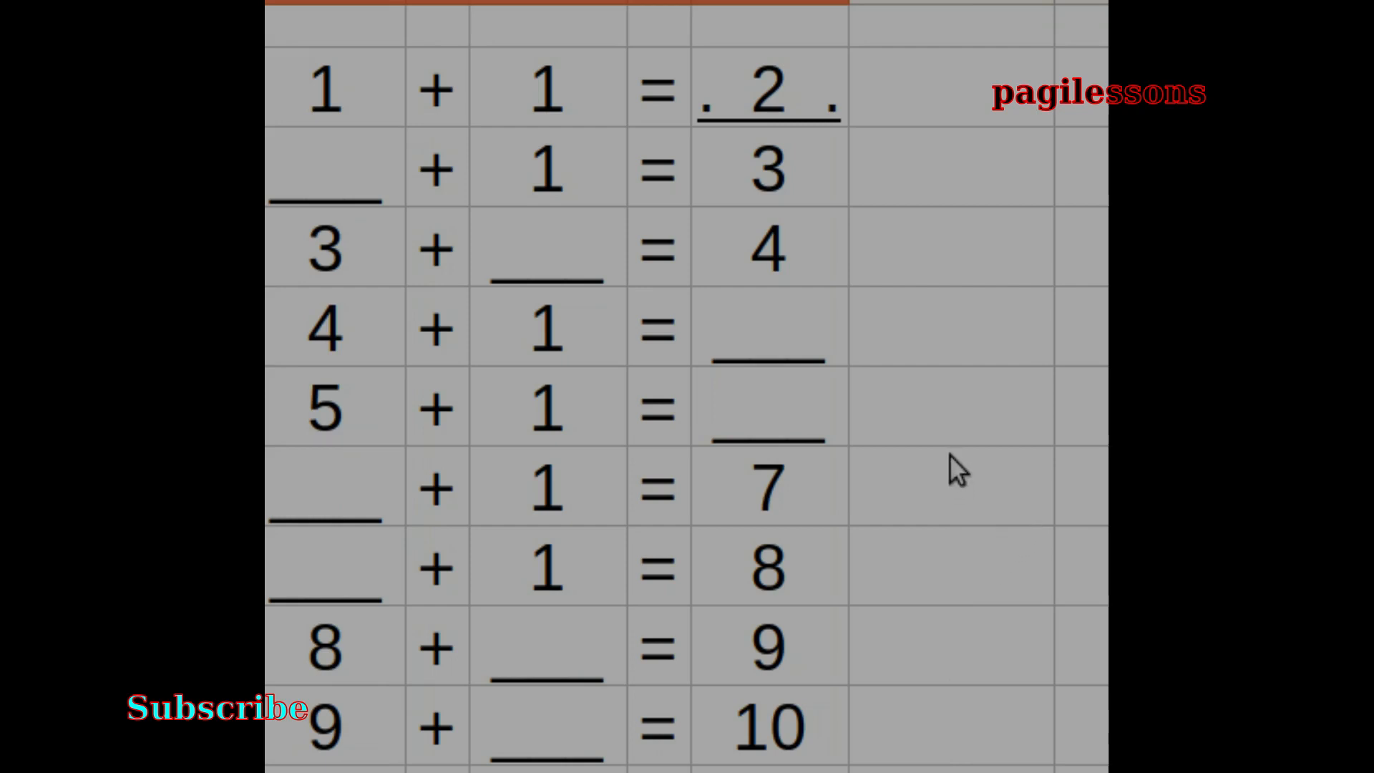
pyautogui.moveTo(963, 424)
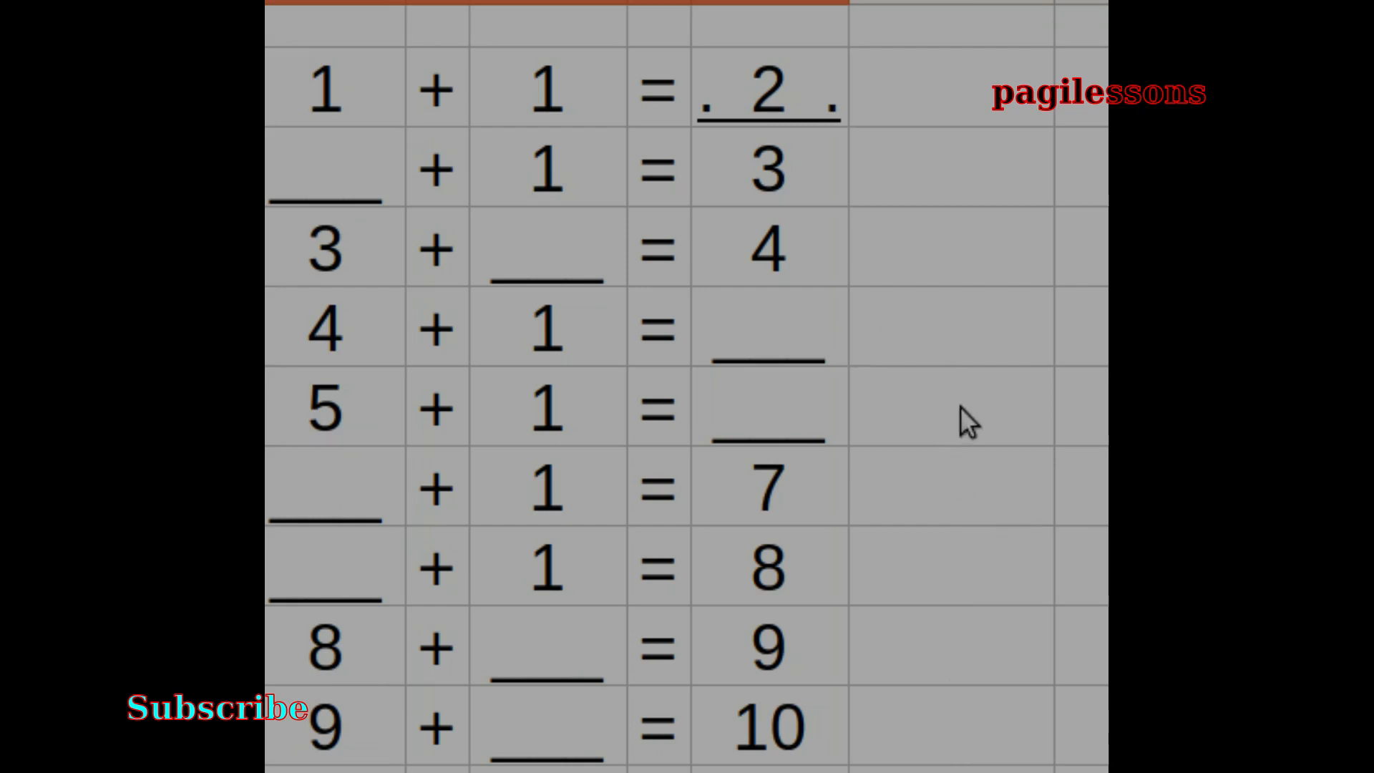
pyautogui.scroll(-3)
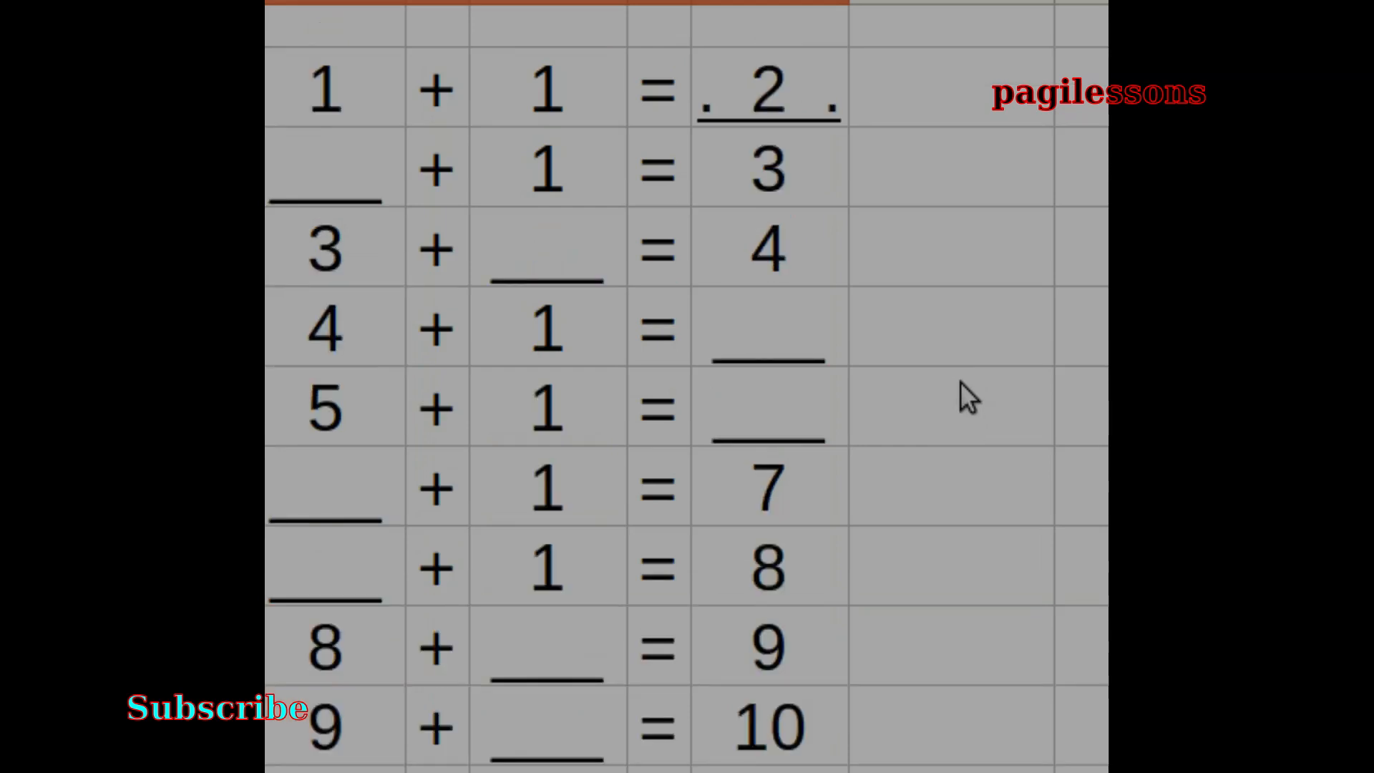
pyautogui.click(766, 659)
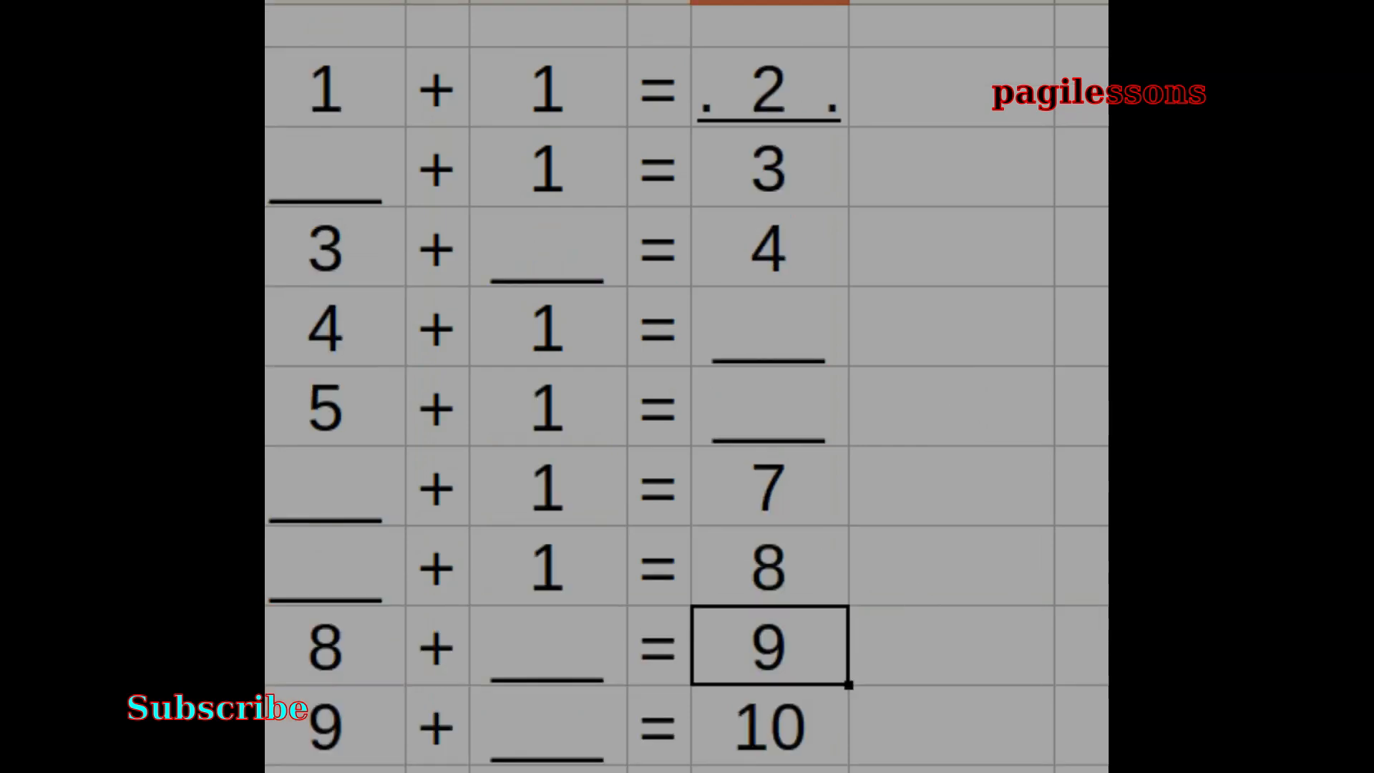
pyautogui.click(763, 727)
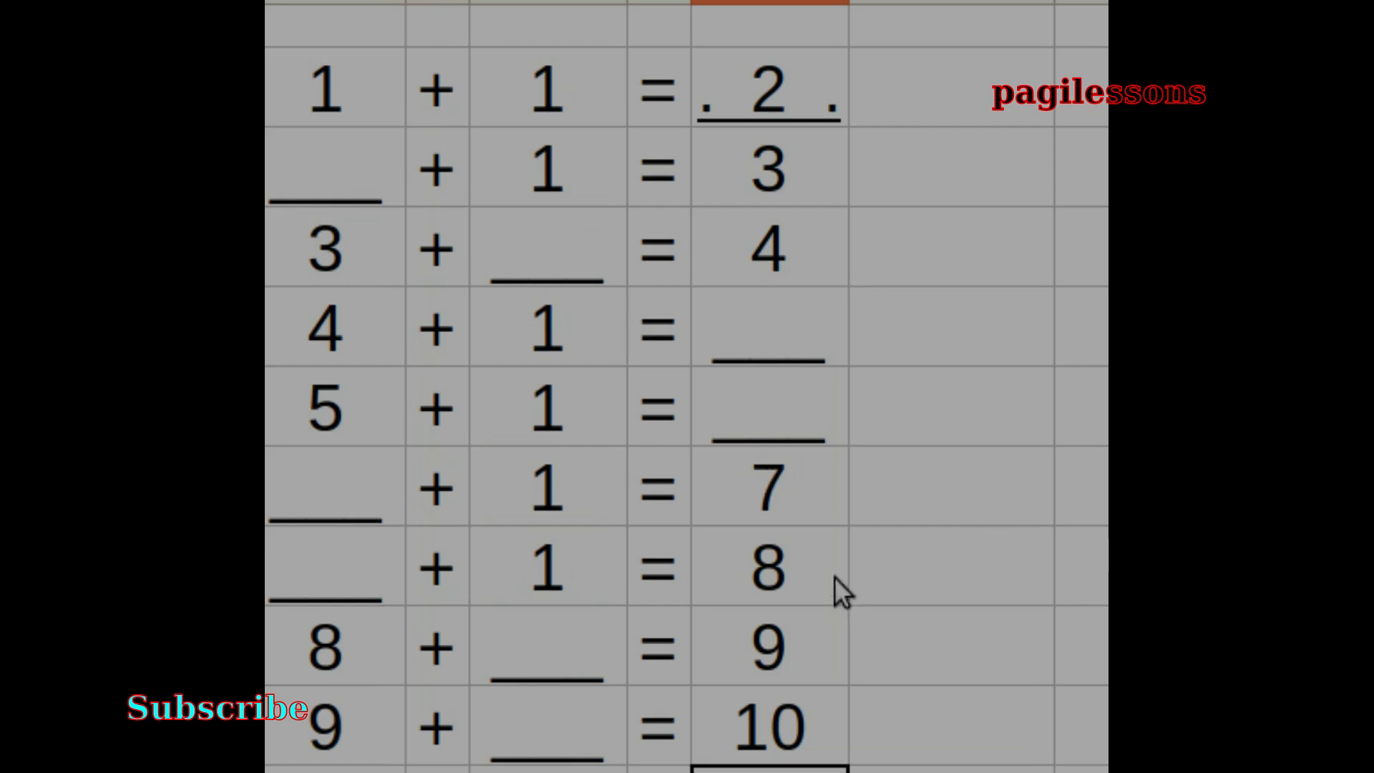
pyautogui.moveTo(898, 336)
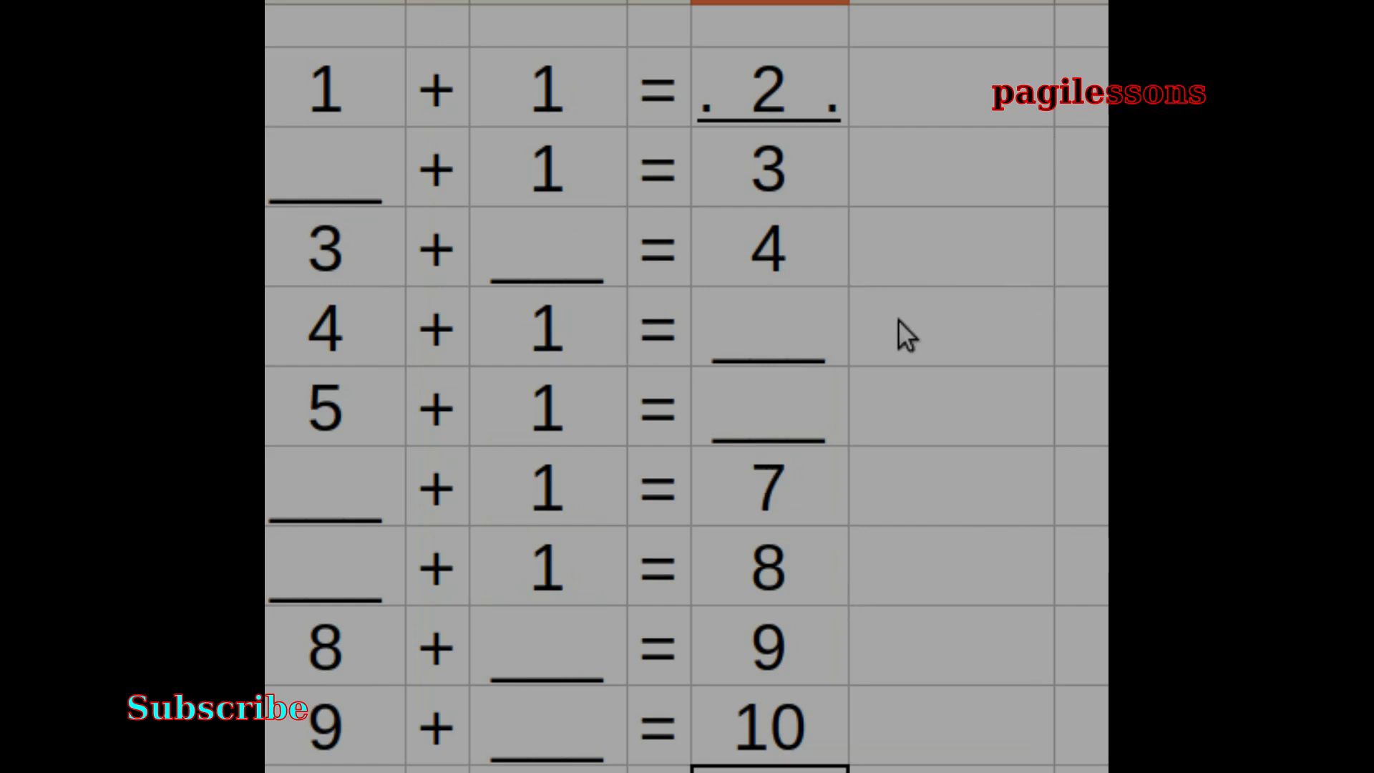